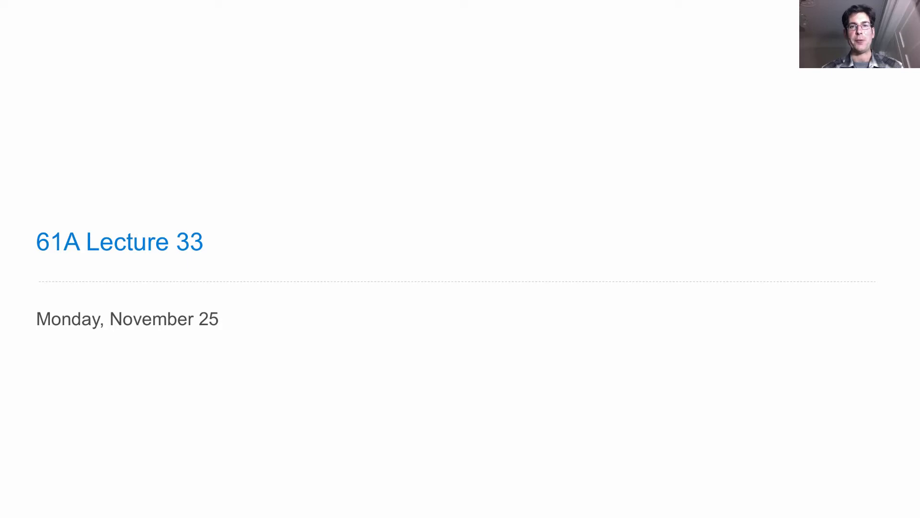
Advance to the Announcements slide and reveal the final Guerrilla section bullet on logic programming
key(Right)
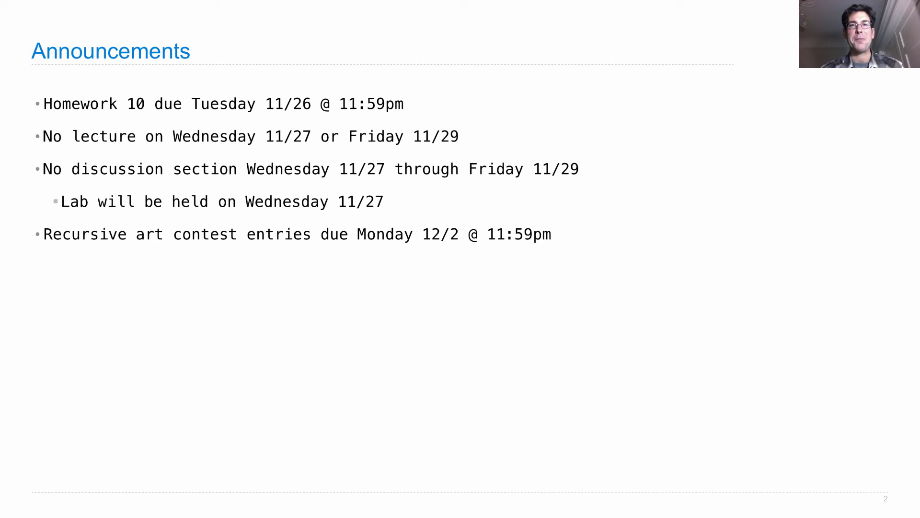
key(right)
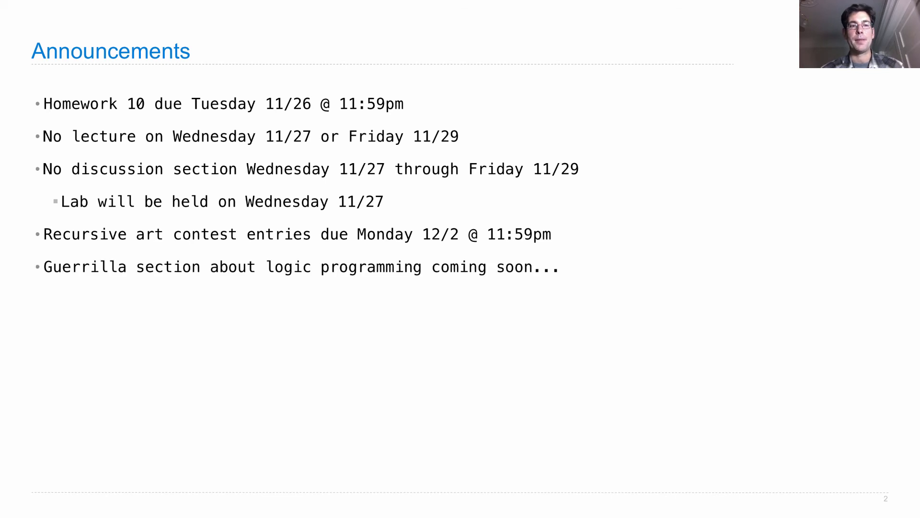